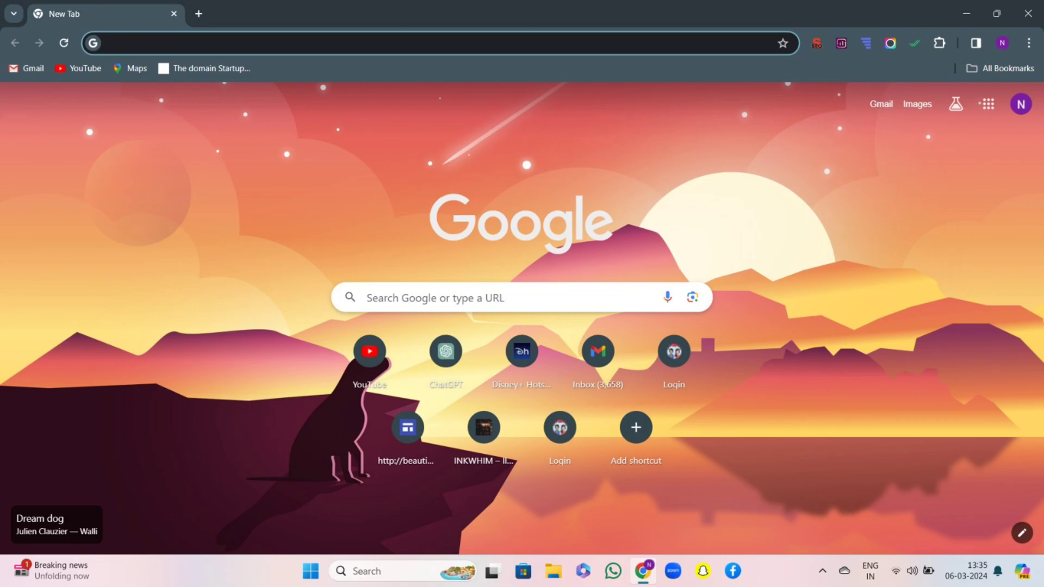
Go to wamessager.com and start installing the WAMessager Chrome extension.
{"action": "type", "text": "wamessager.com"}
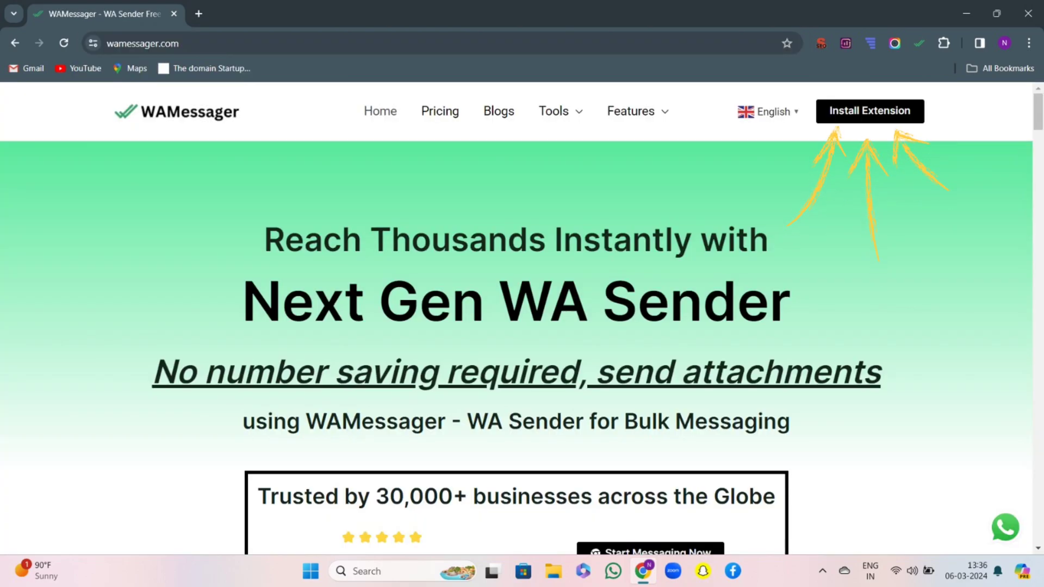
{"action": "left_click", "coordinate": [869, 111]}
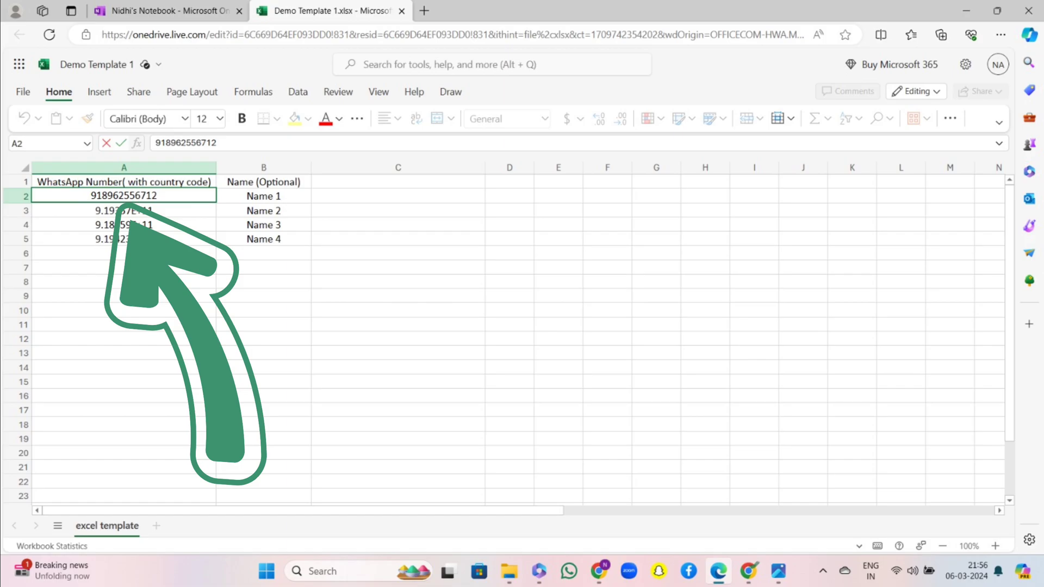
Review Demo Template 1.xlsx, noting the first WhatsApp number in cell A2.
{"action": "left_click", "coordinate": [426, 14]}
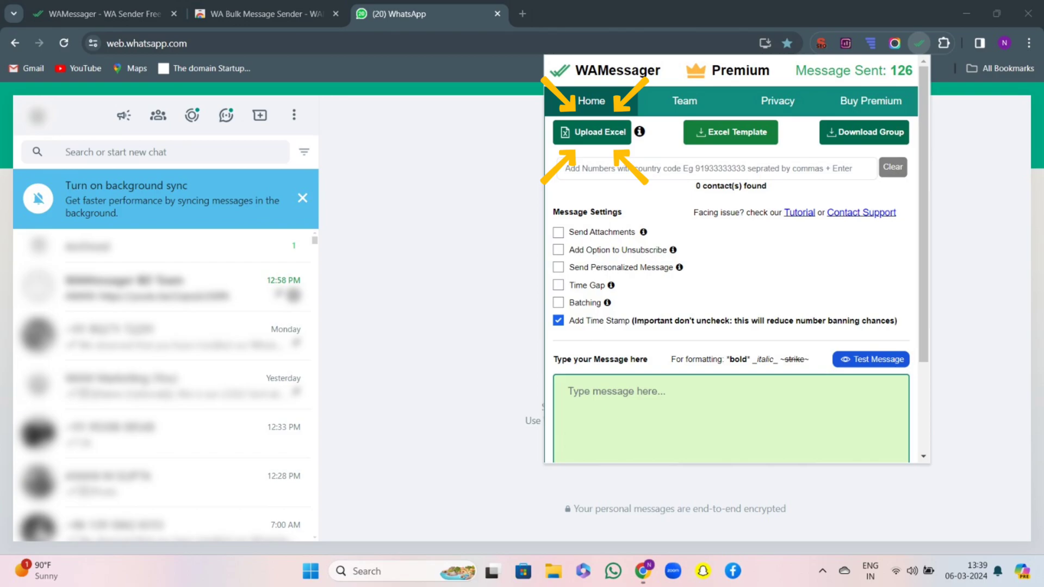
Upload the contact Excel file, filter it to three valid contacts, and bring up Download Group.
{"action": "left_click", "coordinate": [591, 132]}
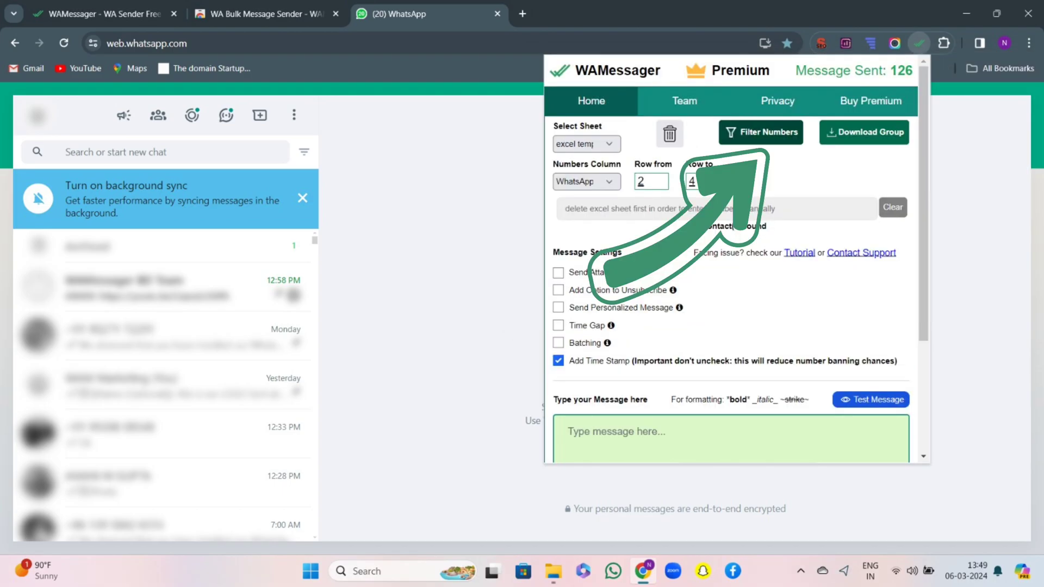
{"action": "left_click", "coordinate": [761, 131]}
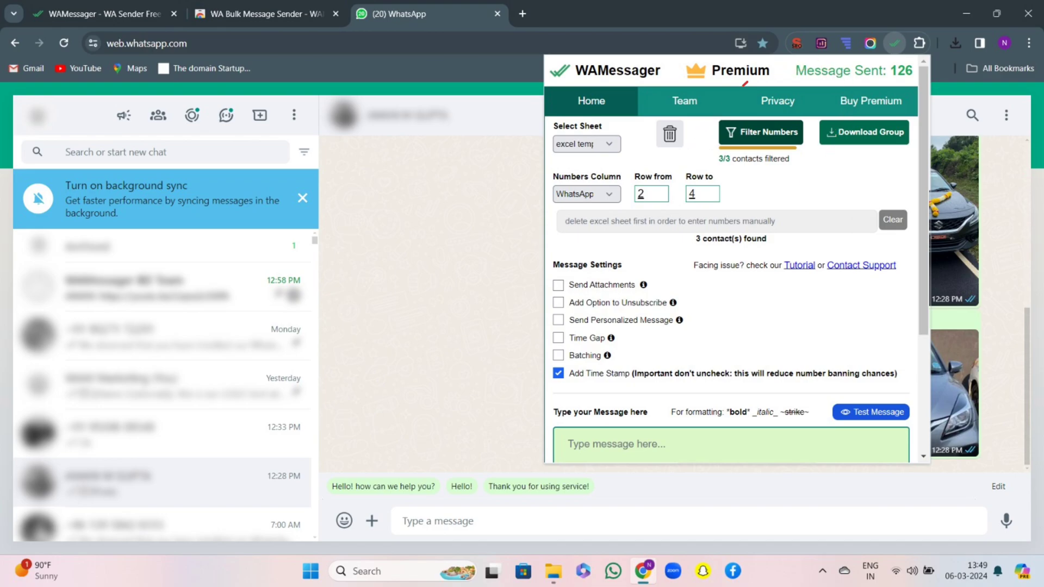
{"action": "left_click", "coordinate": [863, 131]}
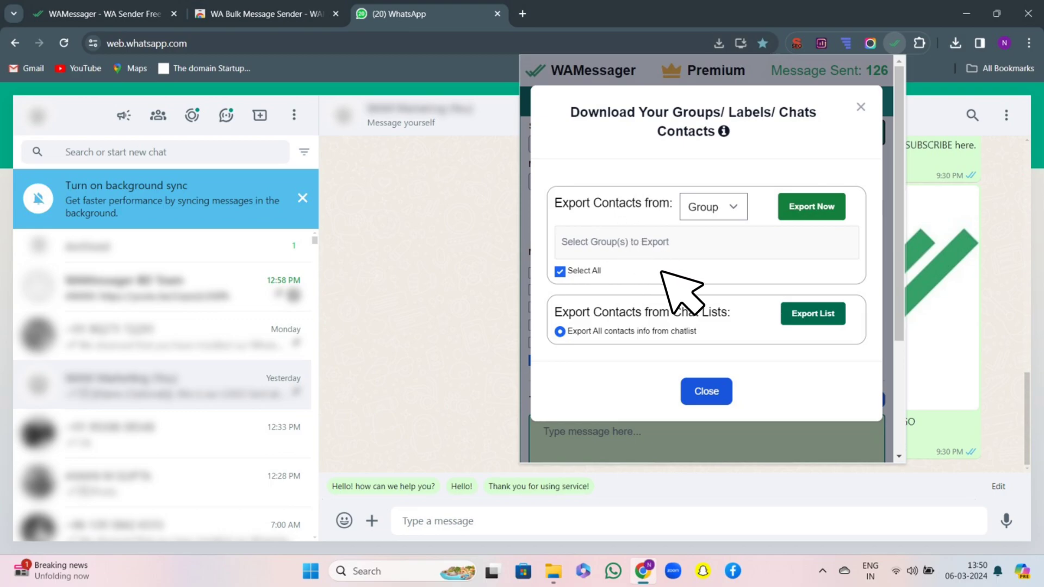
Export the WAMessager BD Team group's contacts to a spreadsheet and close the export window.
{"action": "left_click", "coordinate": [560, 271]}
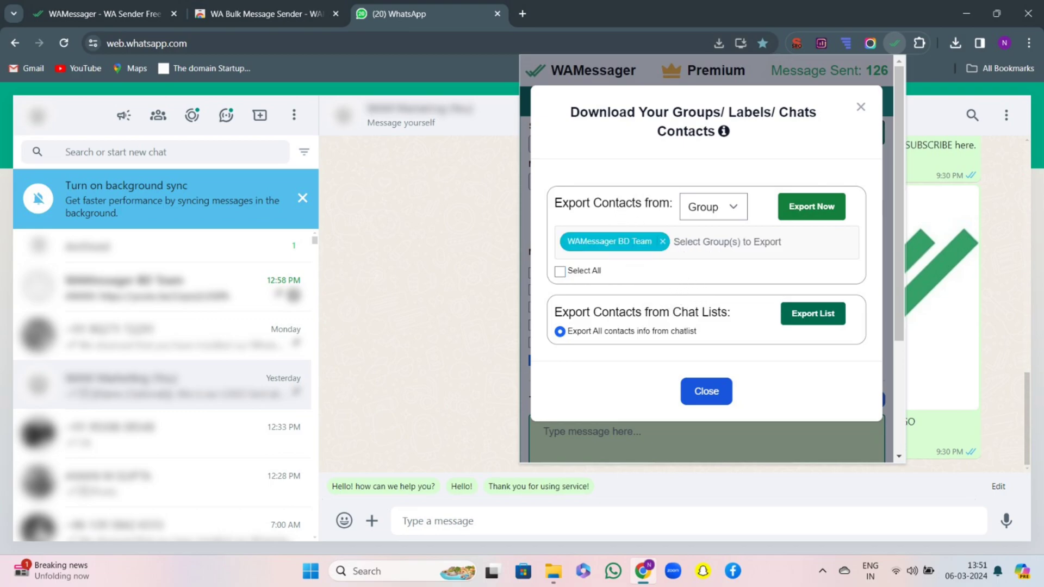
{"action": "left_click", "coordinate": [811, 207]}
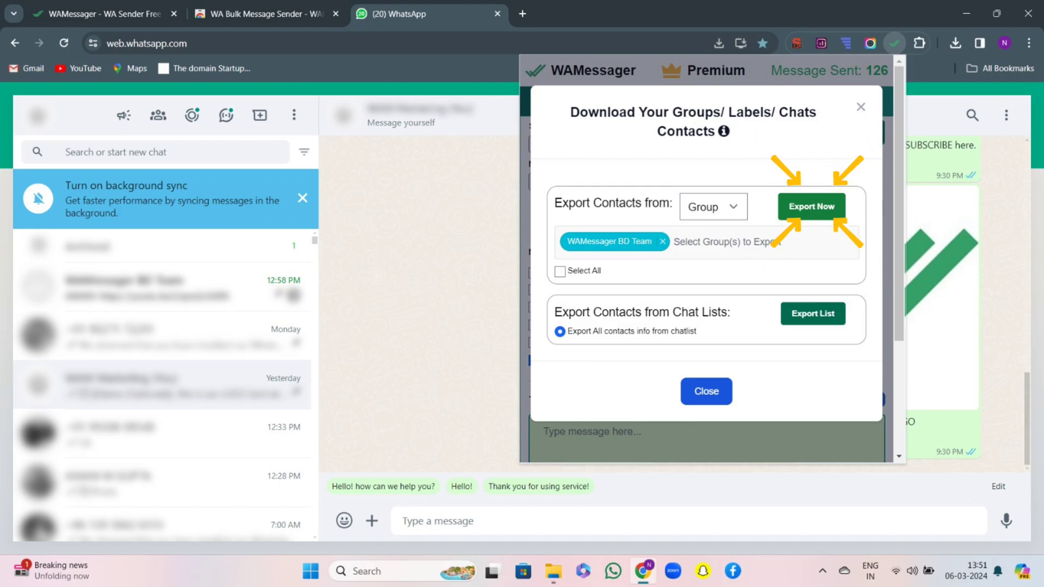
{"action": "left_click", "coordinate": [811, 207]}
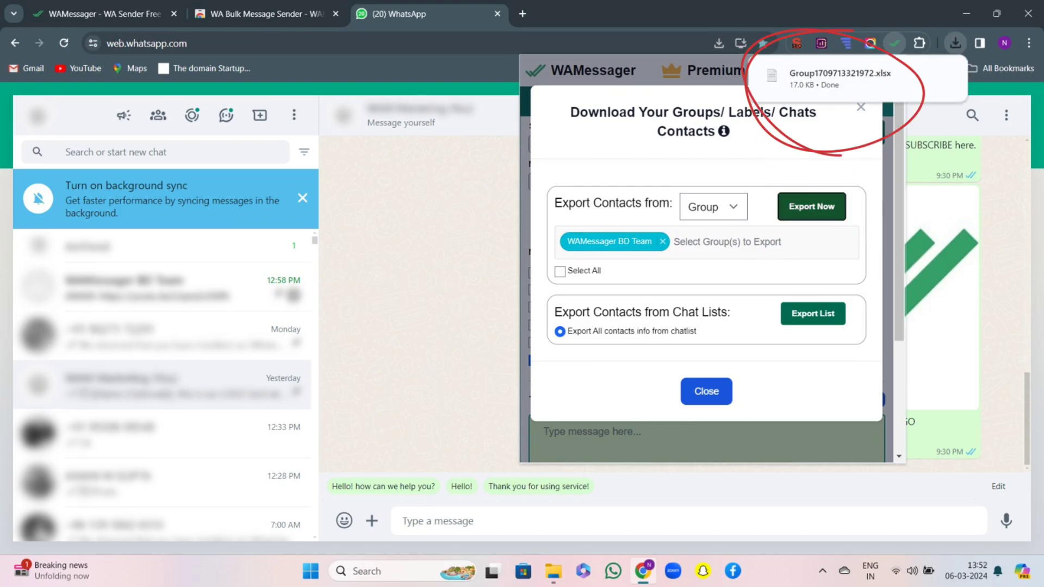
{"action": "left_click", "coordinate": [837, 78]}
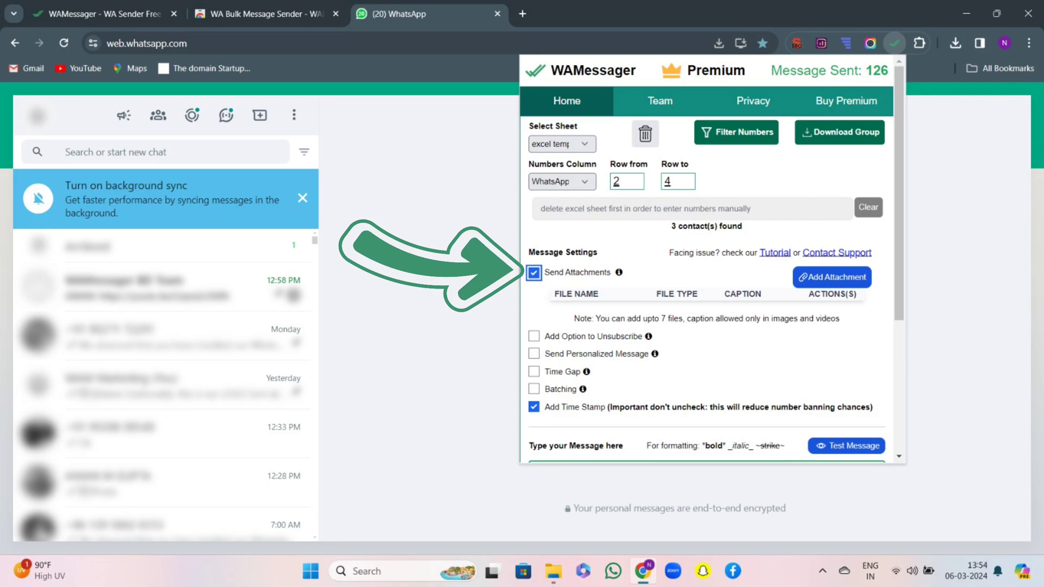
Add images.png as an attachment with caption LOGO plus the Name (Optional) variable.
{"action": "left_click", "coordinate": [832, 277]}
{"action": "type", "text": "LOGO"}
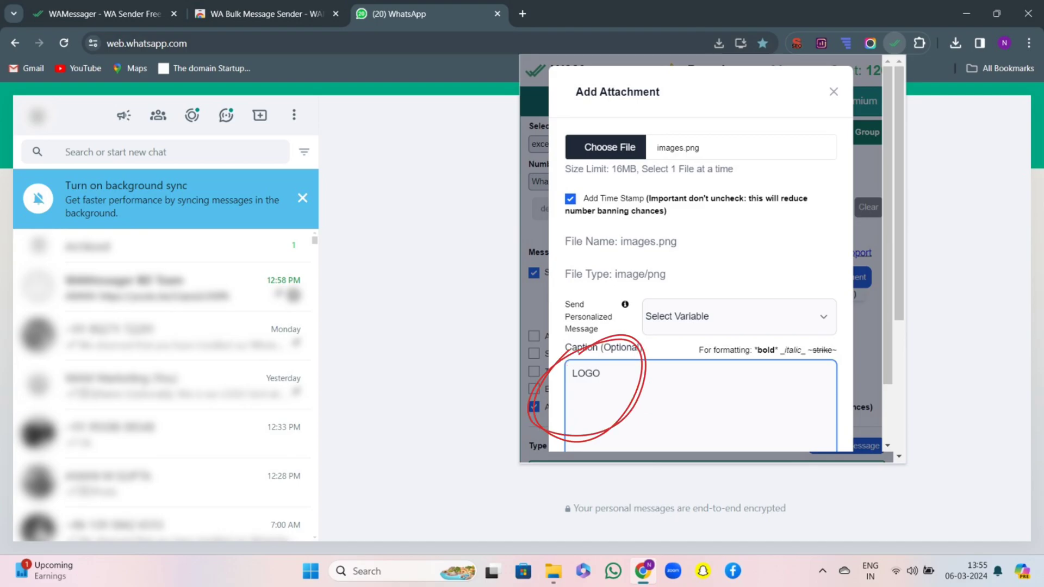
{"action": "left_click", "coordinate": [736, 316]}
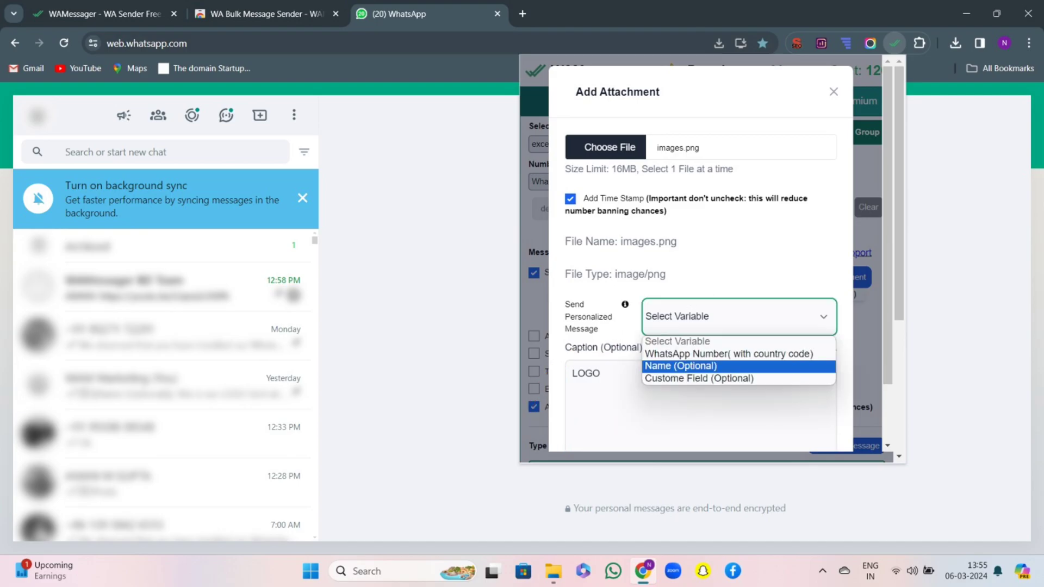
{"action": "left_click", "coordinate": [680, 366]}
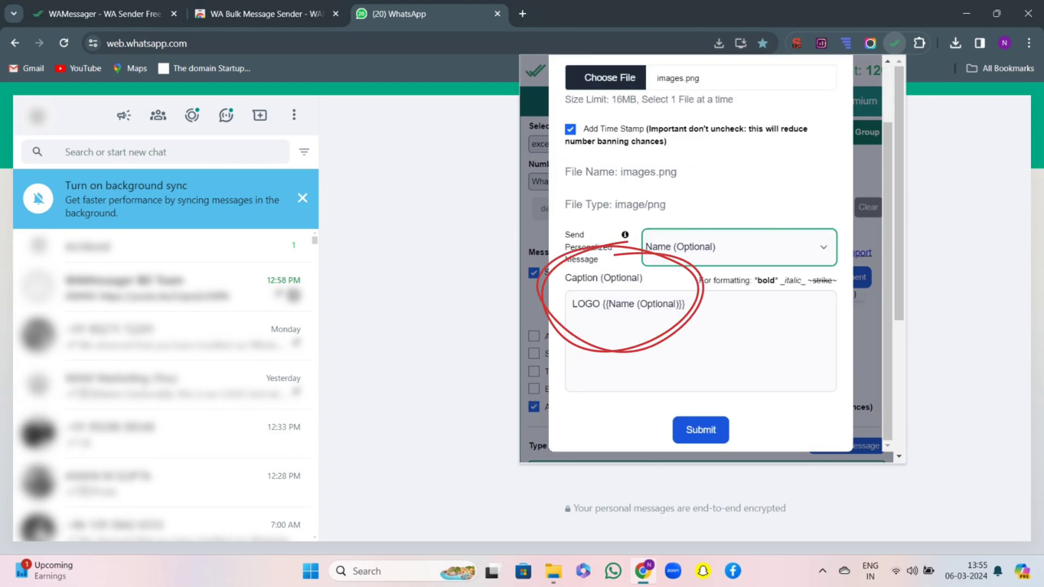
{"action": "left_click", "coordinate": [700, 430]}
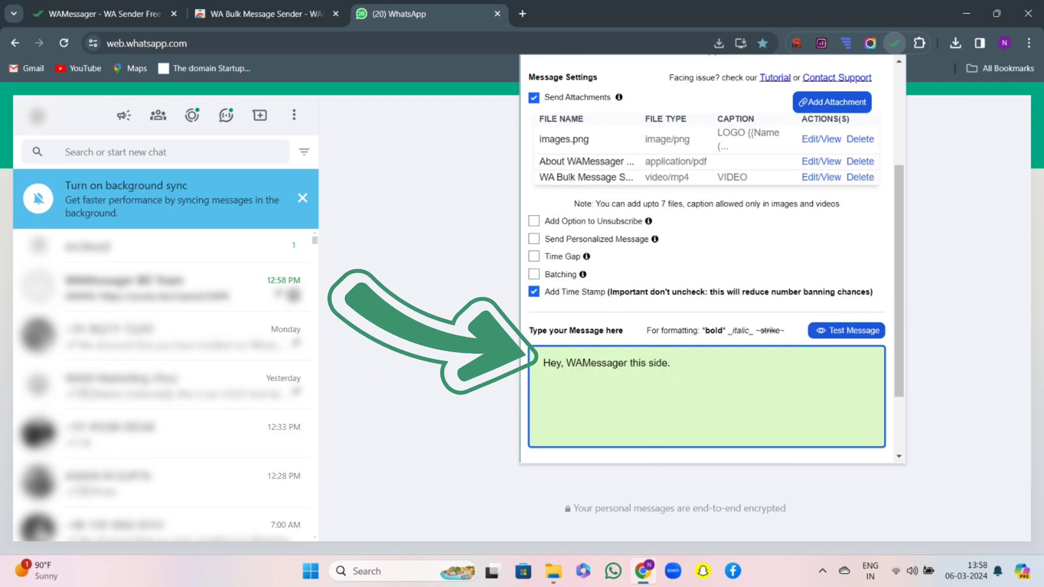
Enable the unsubscribe option, personalize the message with Name, and turn on the time gap.
{"action": "left_click", "coordinate": [533, 221]}
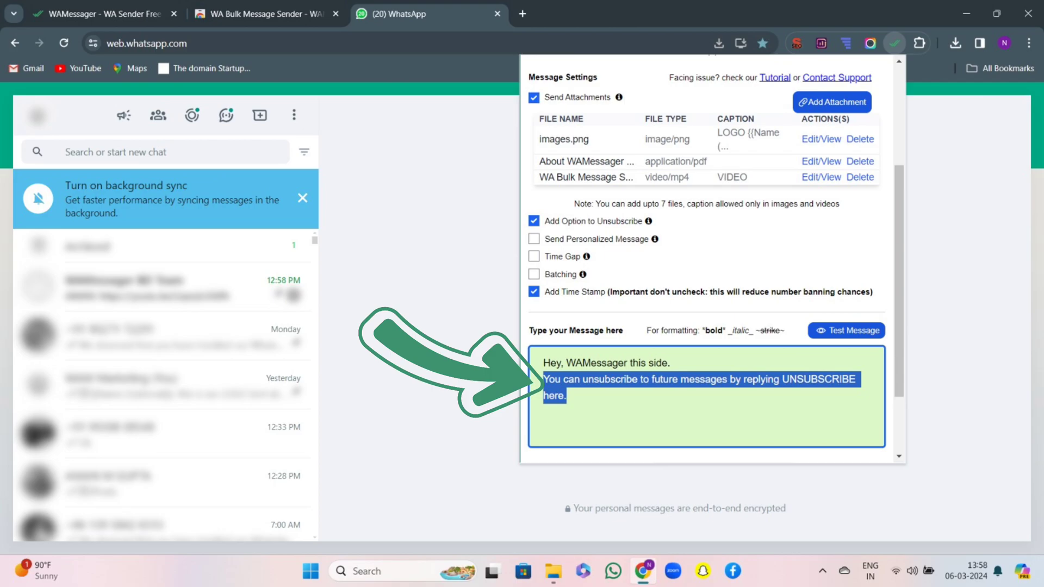
{"action": "left_click", "coordinate": [534, 239]}
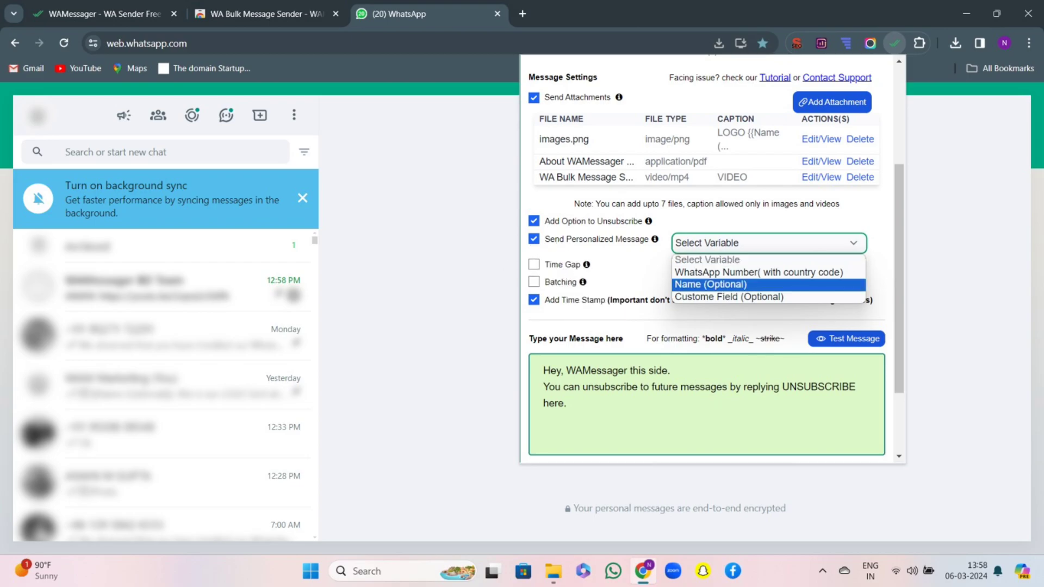
{"action": "left_click", "coordinate": [710, 284]}
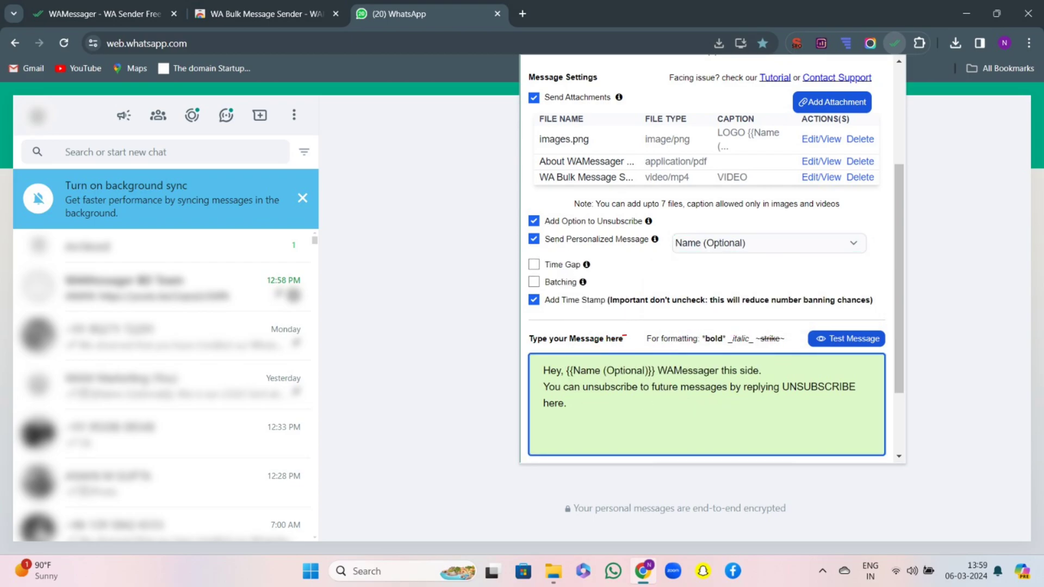
{"action": "left_click", "coordinate": [533, 265]}
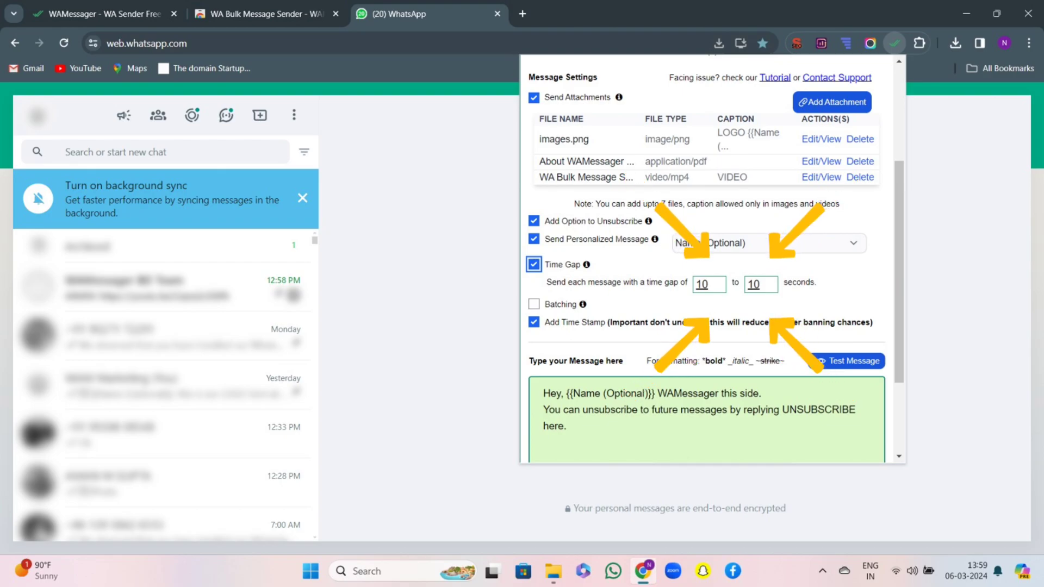
Enable batching of 3 messages with a 3-second wait, keeping time stamps added.
{"action": "left_click", "coordinate": [533, 304]}
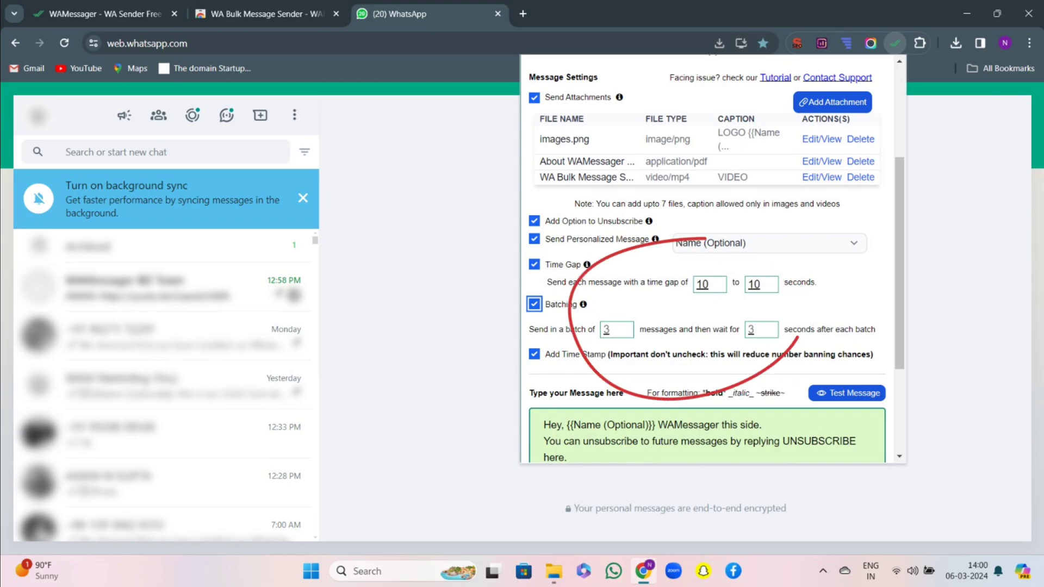
{"action": "scroll", "scroll_direction": "down", "scroll_amount": 3}
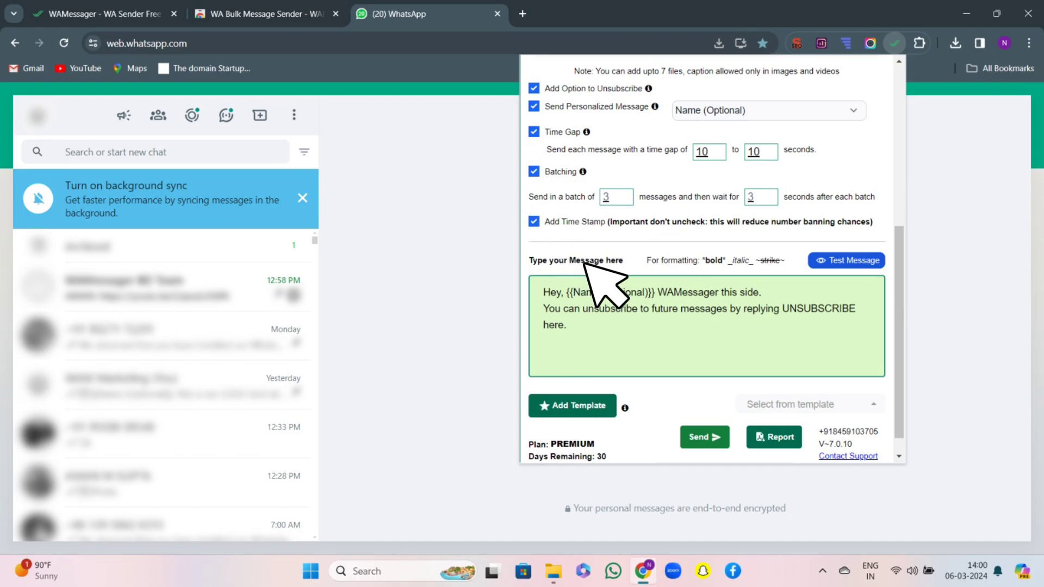
{"action": "mouse_move", "coordinate": [569, 254]}
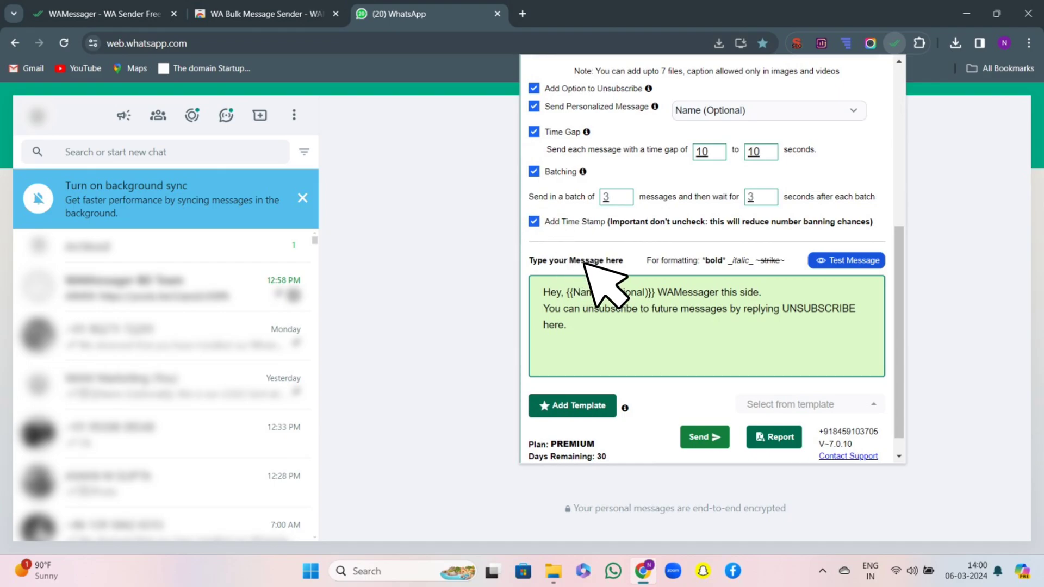
{"action": "mouse_move", "coordinate": [565, 256]}
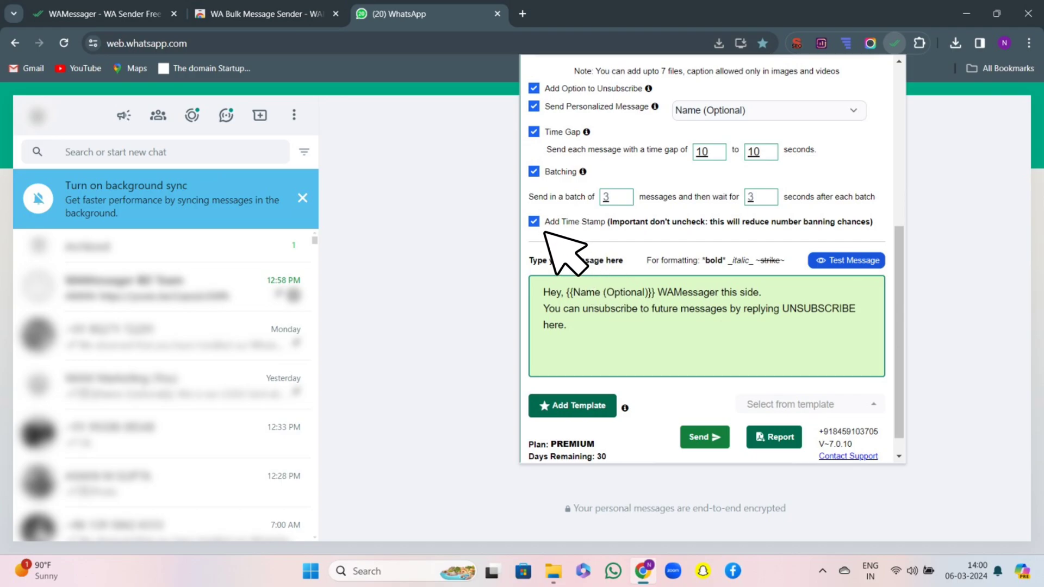
{"action": "mouse_move", "coordinate": [573, 257]}
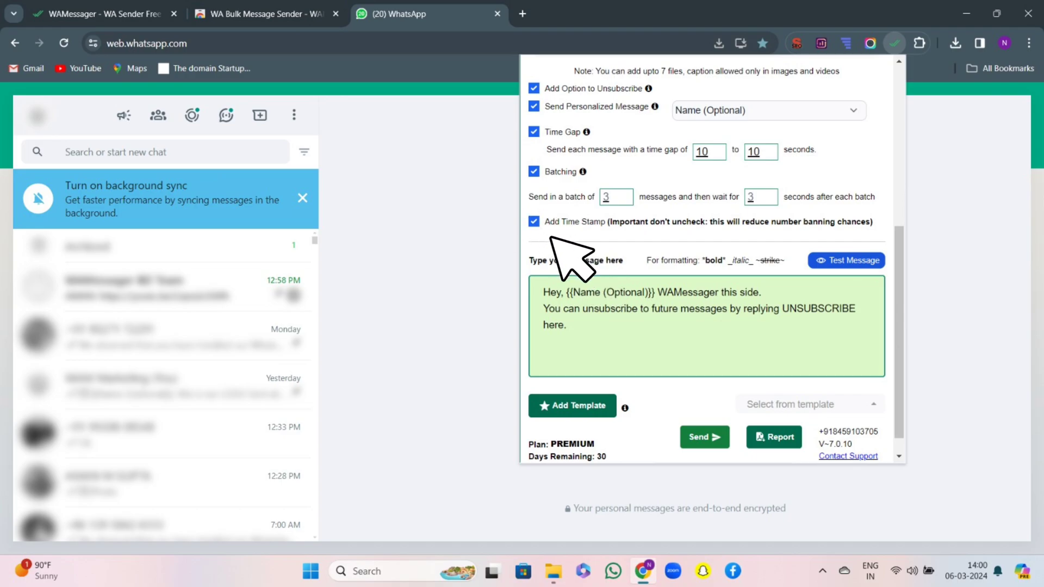
{"action": "mouse_move", "coordinate": [599, 283]}
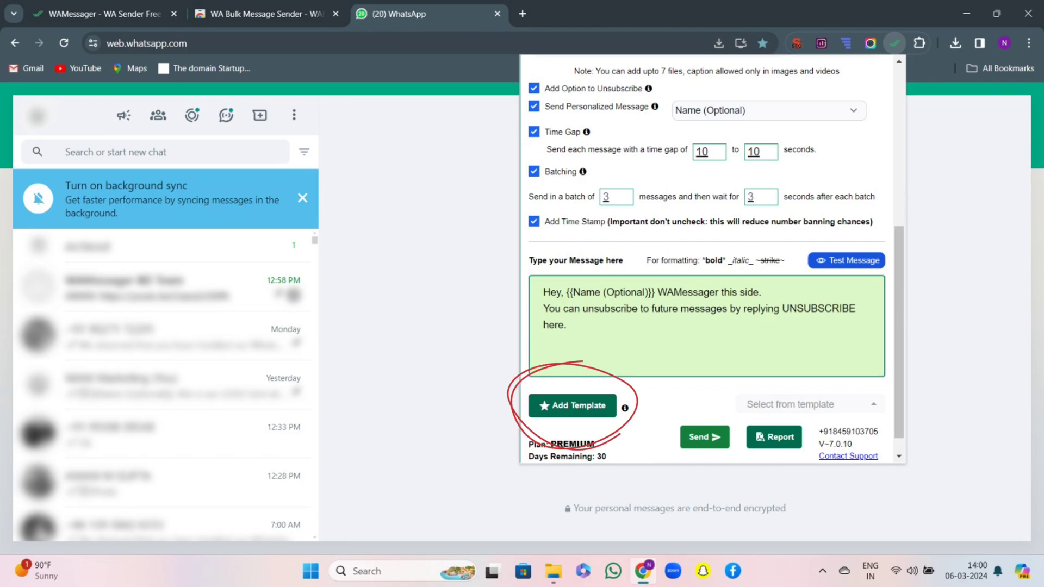
Send a test message to your own WhatsApp number, then start the bulk send.
{"action": "left_click", "coordinate": [571, 405]}
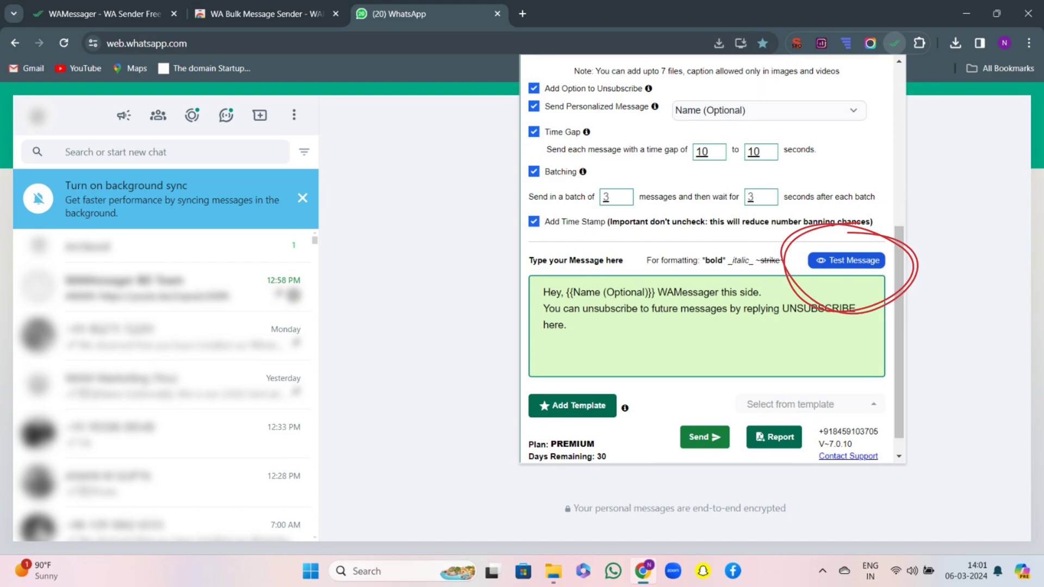
{"action": "left_click", "coordinate": [846, 260]}
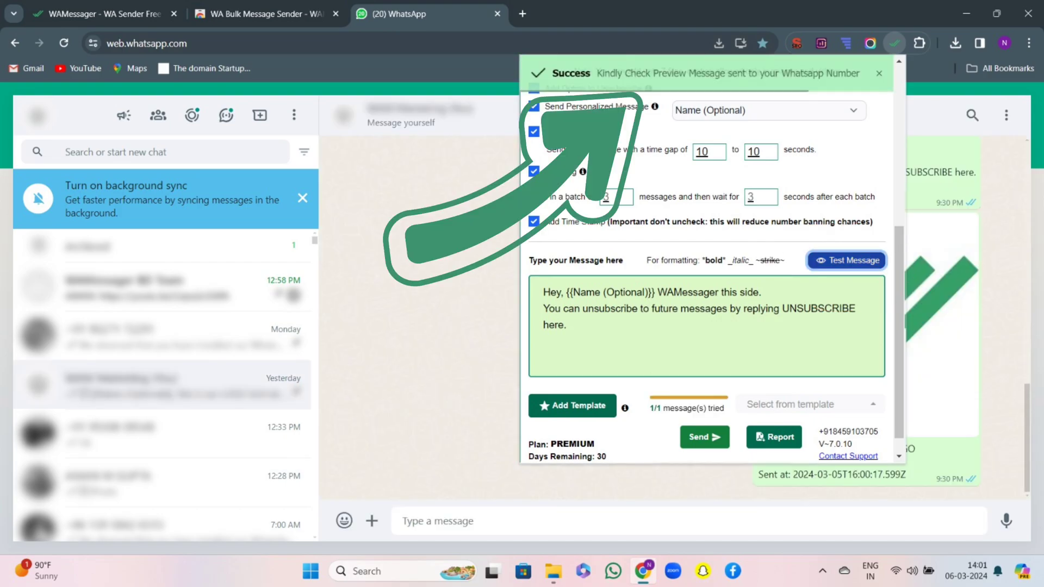
{"action": "left_click", "coordinate": [879, 73]}
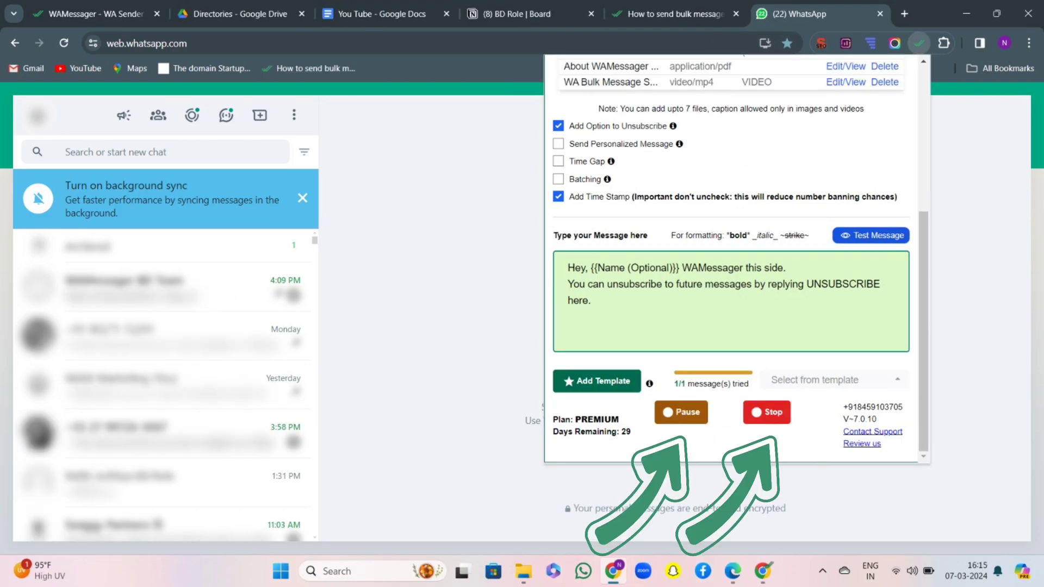
{"action": "left_click", "coordinate": [955, 44]}
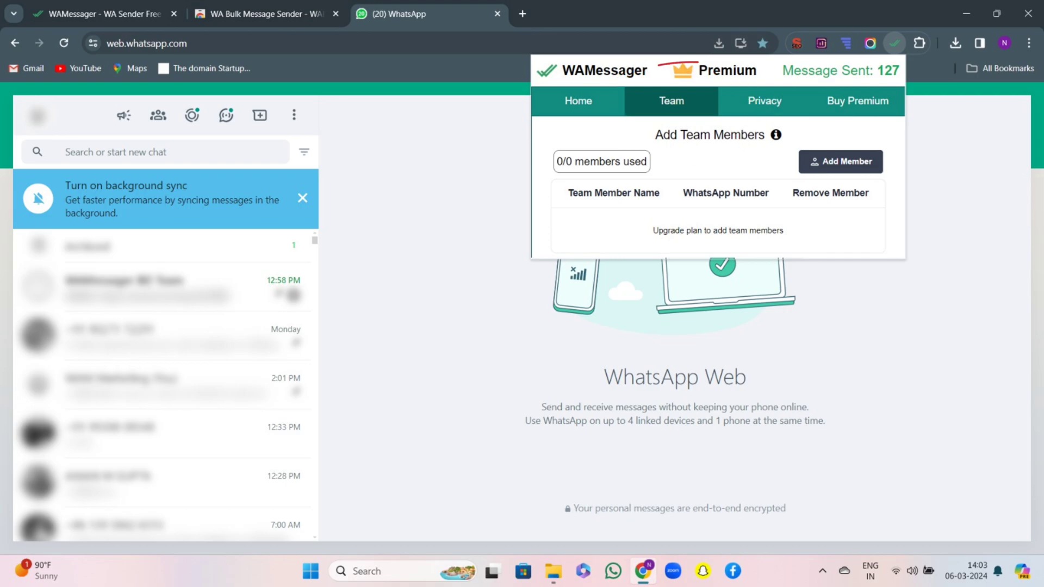
Switch to the Team page showing no team members added yet.
{"action": "left_click", "coordinate": [764, 100]}
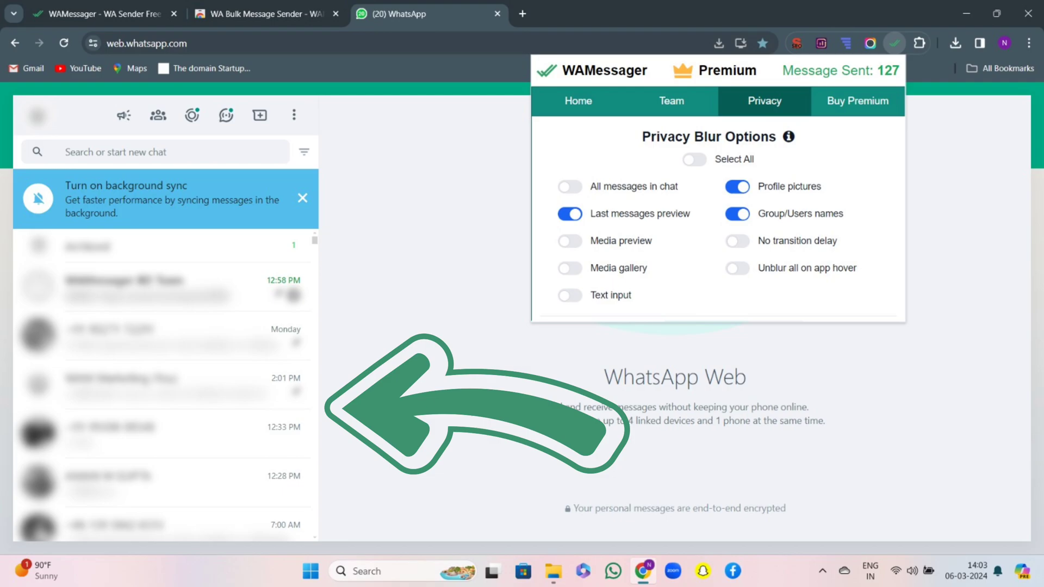
Toggle the privacy blur so profile pictures show while names and chat previews stay blurred.
{"action": "left_click", "coordinate": [736, 185]}
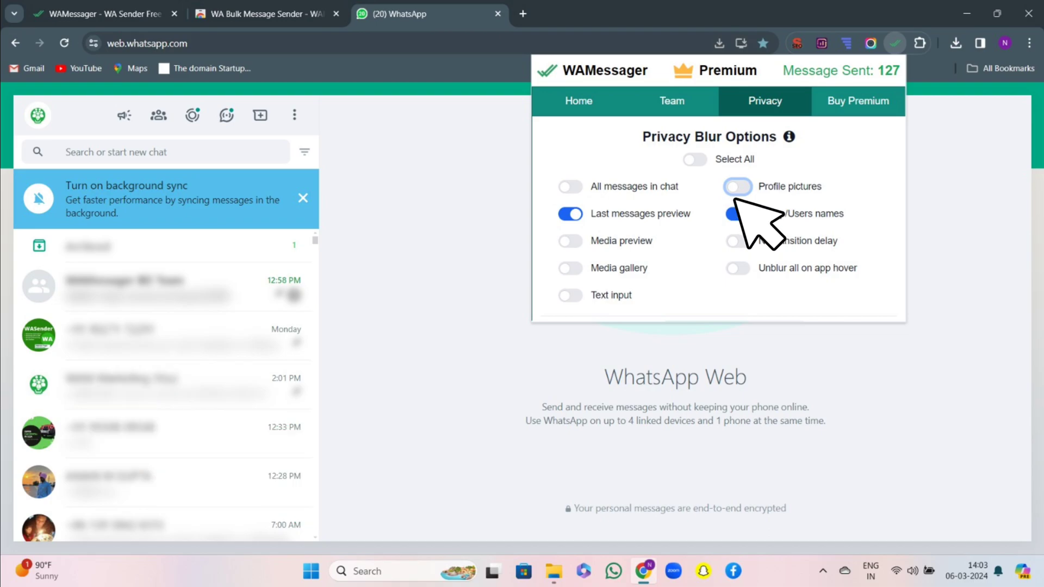
{"action": "left_click", "coordinate": [736, 186]}
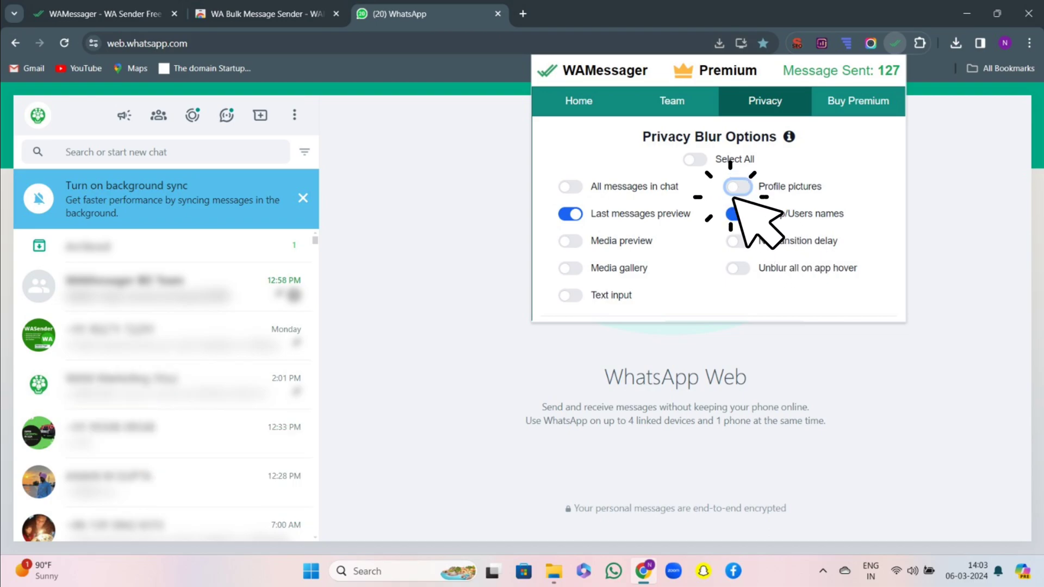
{"action": "left_click", "coordinate": [736, 213]}
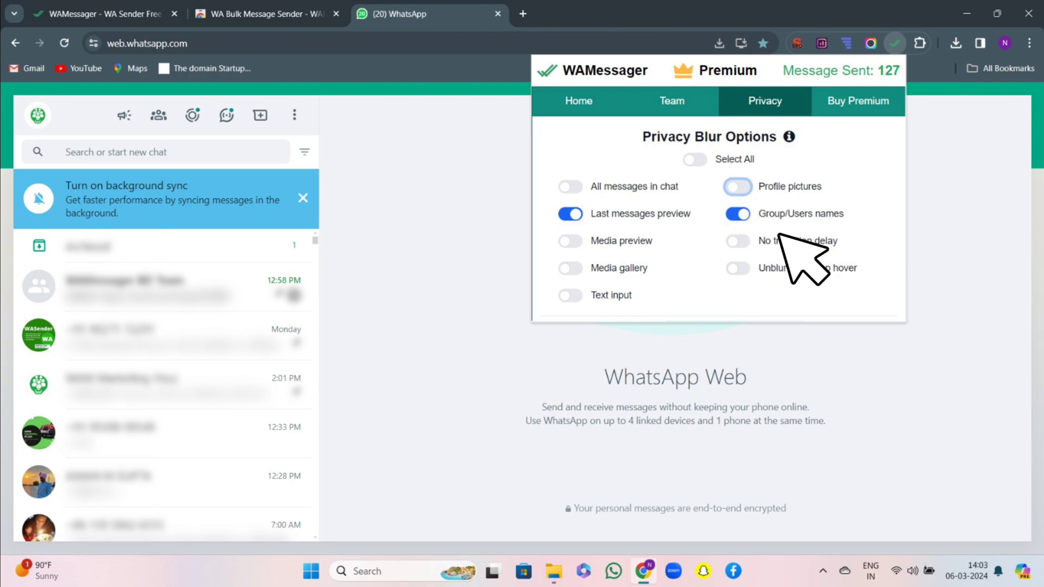
{"action": "left_click", "coordinate": [737, 214]}
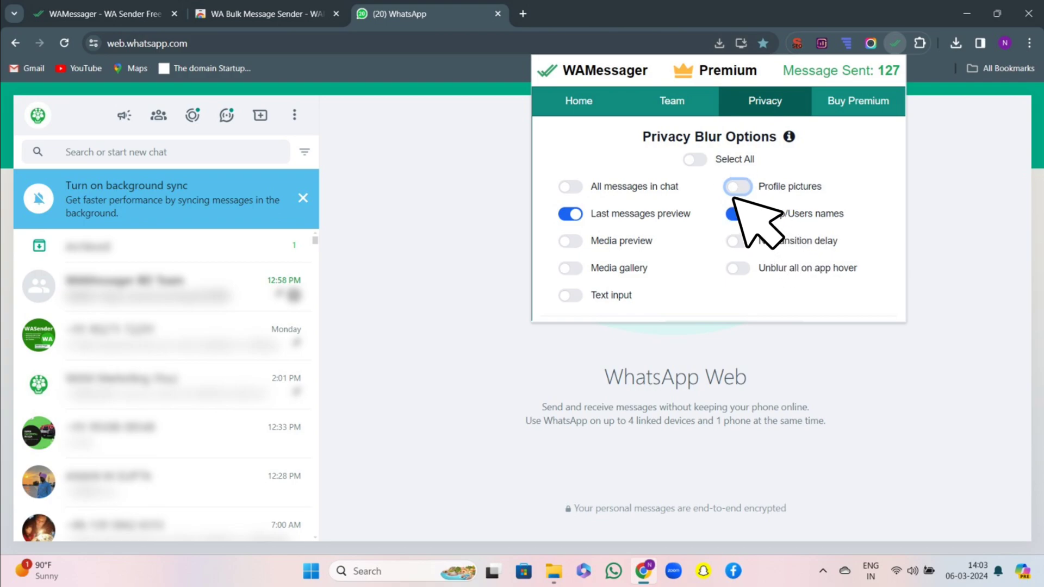
{"action": "left_click", "coordinate": [737, 186]}
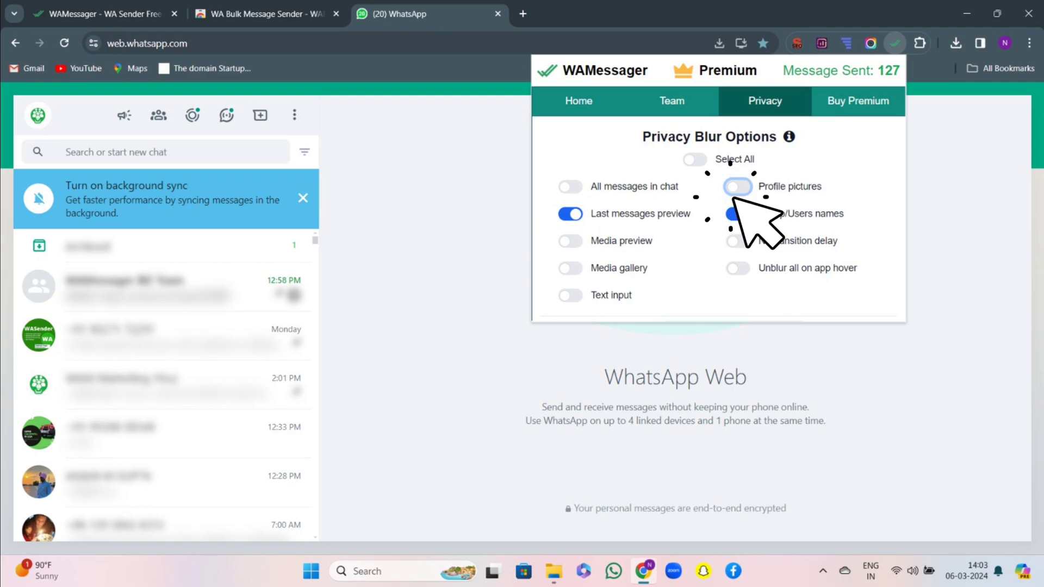
{"action": "left_click", "coordinate": [858, 100]}
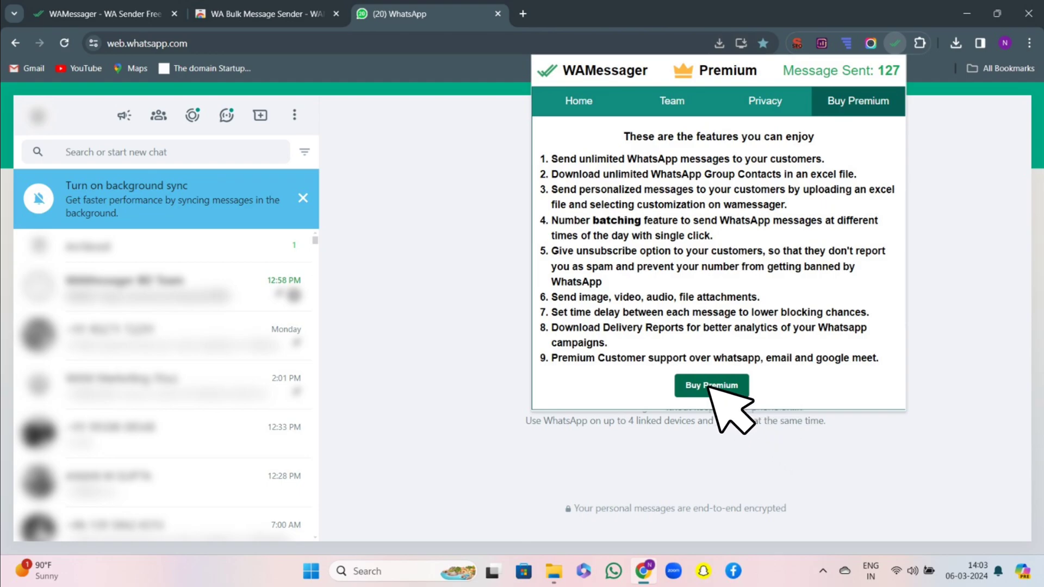
Go to the Buy Premium pricing page.
{"action": "left_click", "coordinate": [711, 385]}
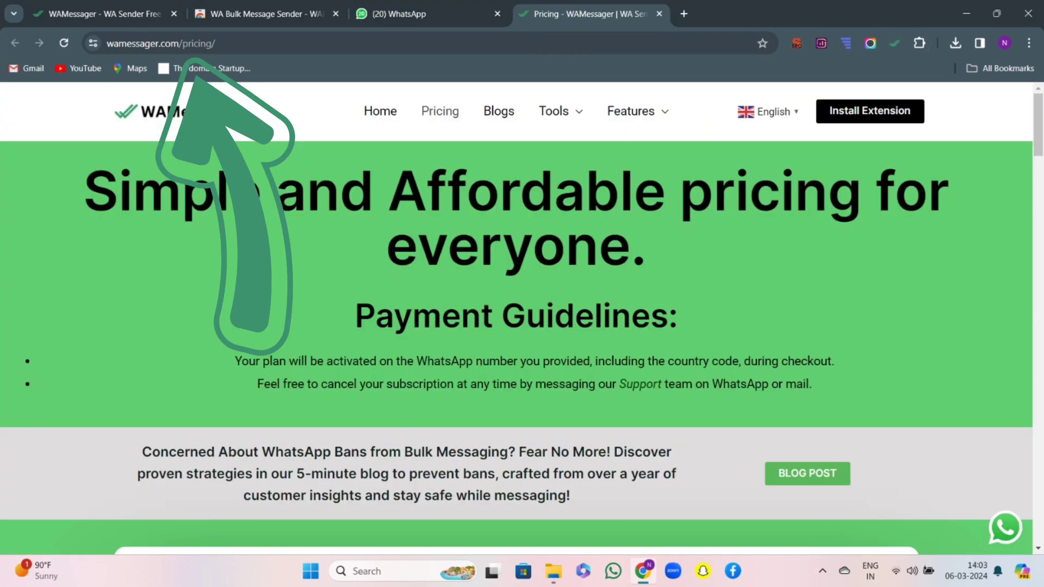